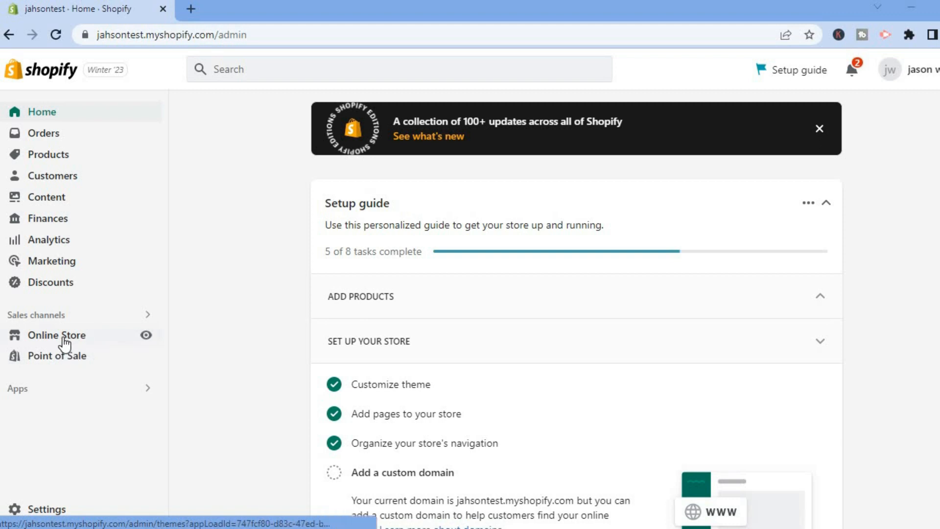
Go to Online Store and open its Themes page showing Dawn.
left_click(58, 335)
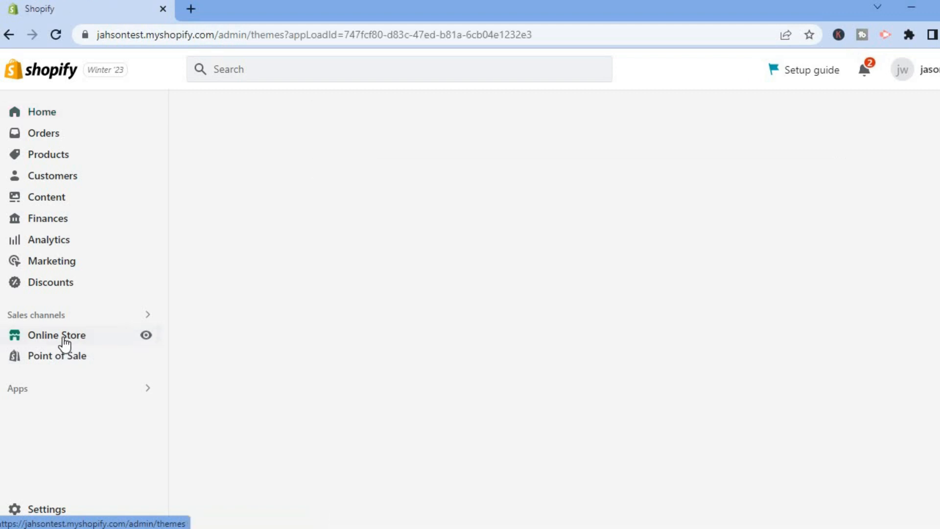
left_click(58, 334)
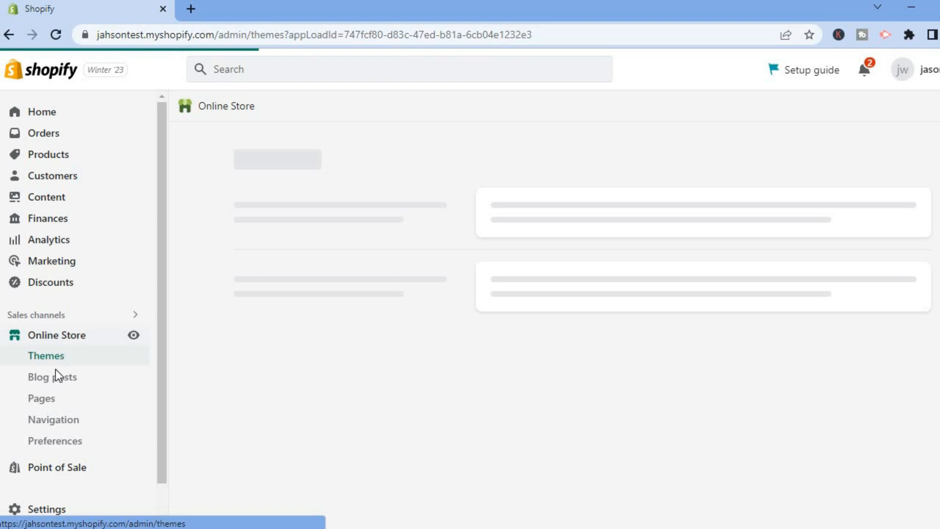
left_click(45, 355)
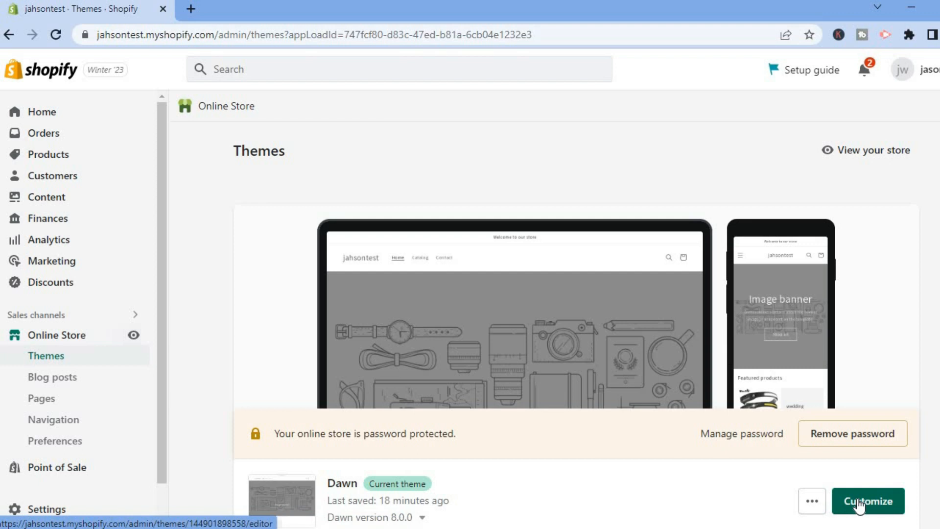
Launch the theme editor for the current Dawn theme.
left_click(867, 500)
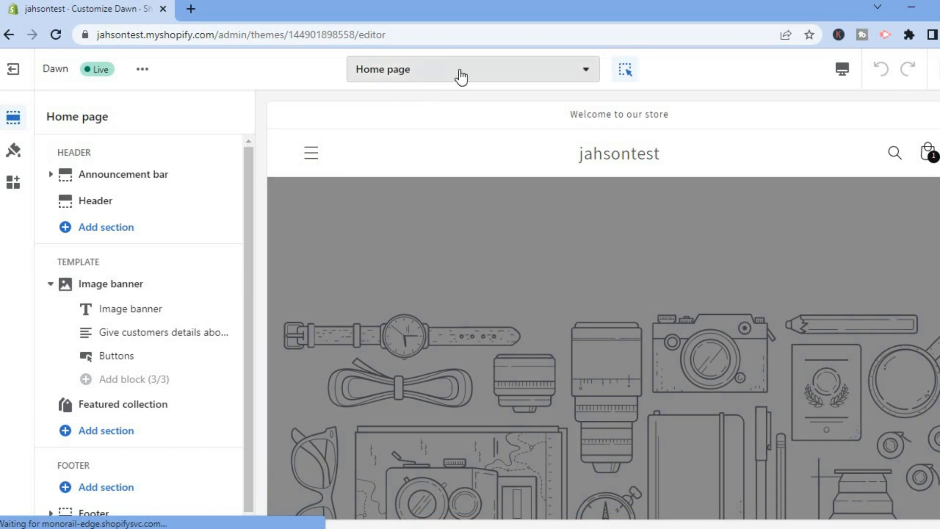
mouse_move(484, 73)
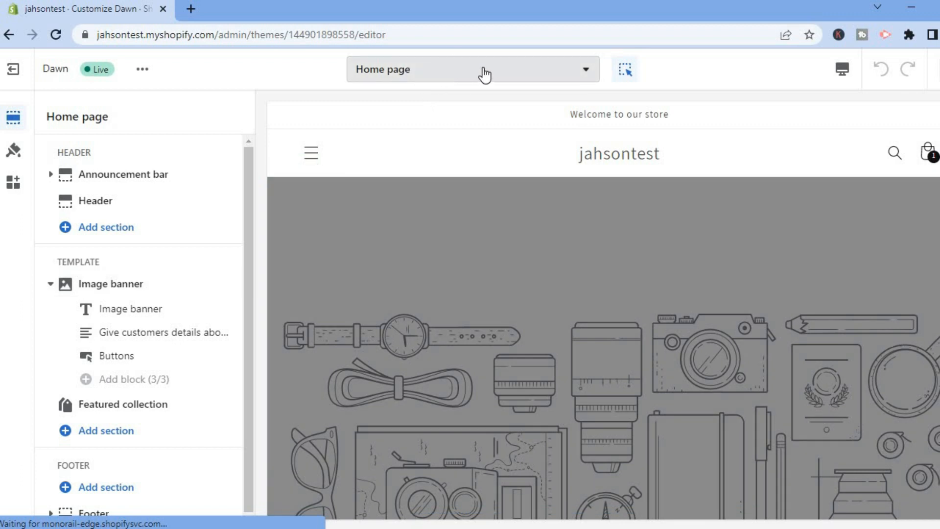
Switch the editor's template selector to Pages > Default page.
left_click(472, 69)
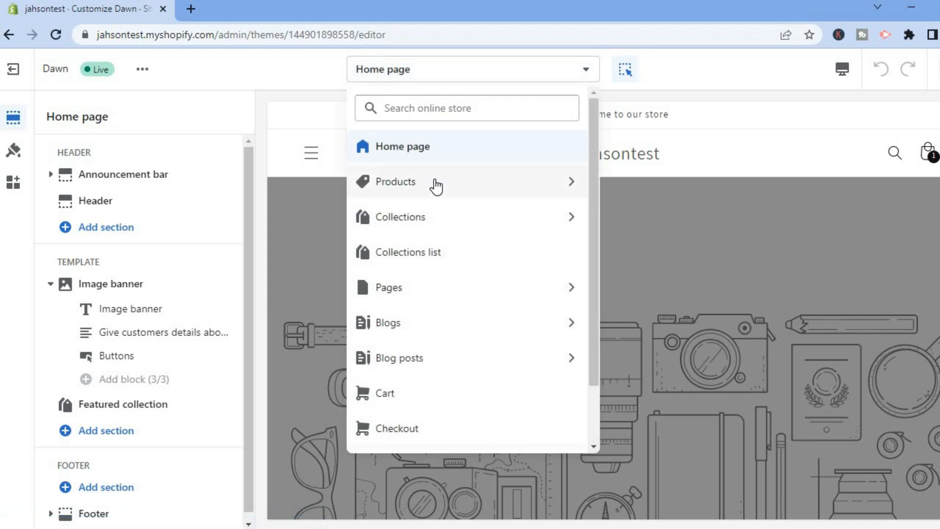
mouse_move(412, 293)
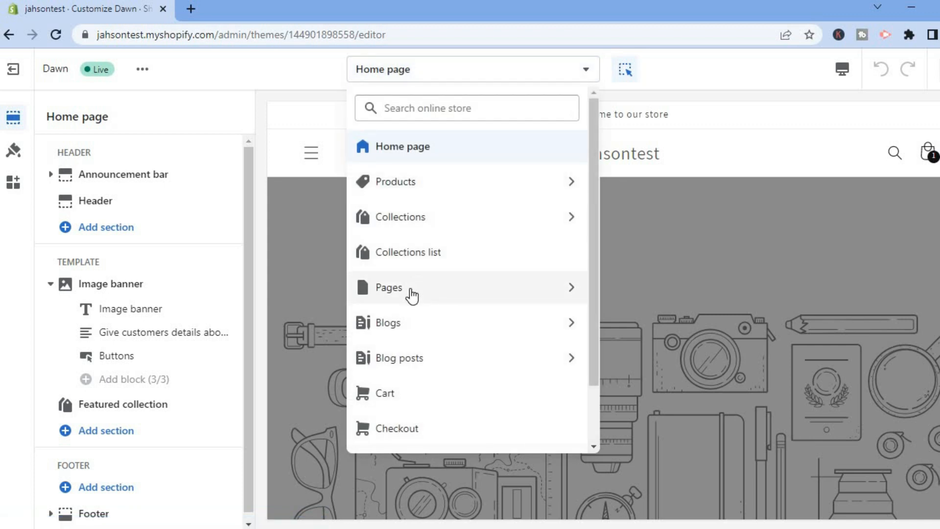
left_click(388, 288)
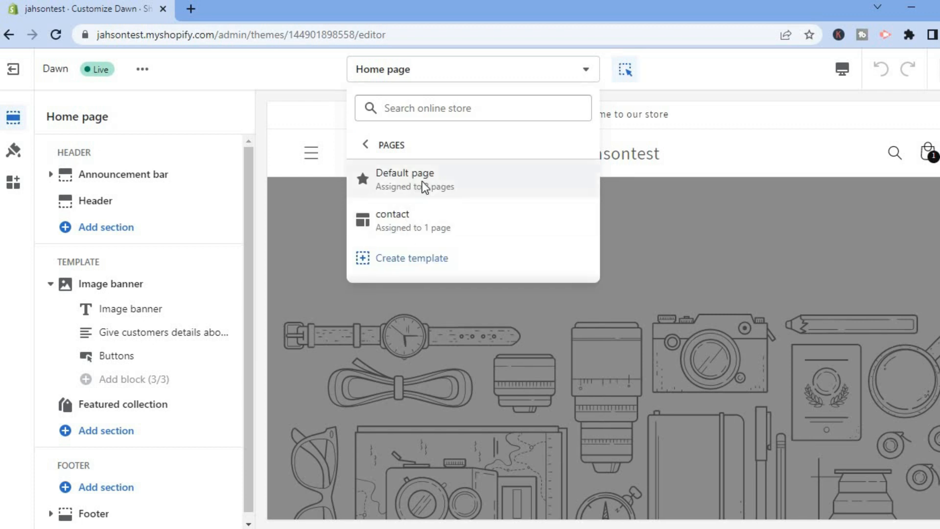
left_click(405, 173)
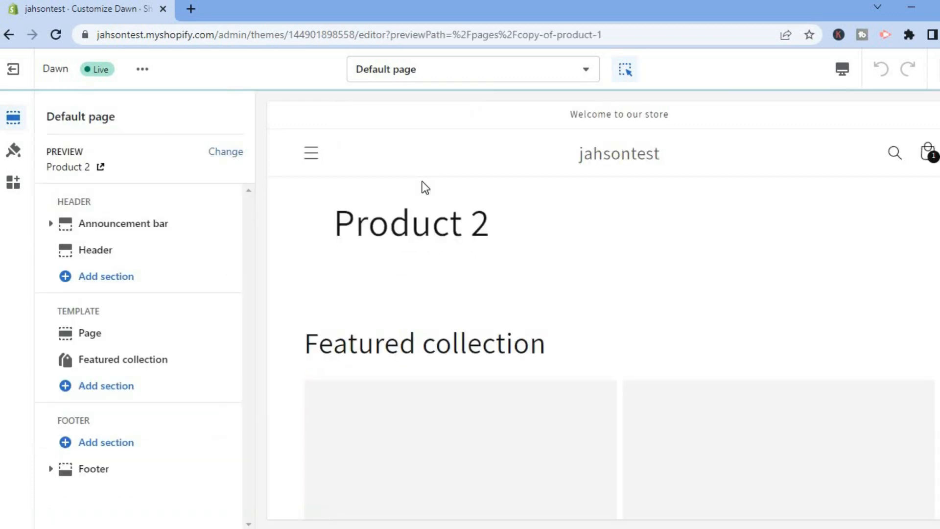
Change the template preview page from Product 2 to Product 1.
left_click(88, 333)
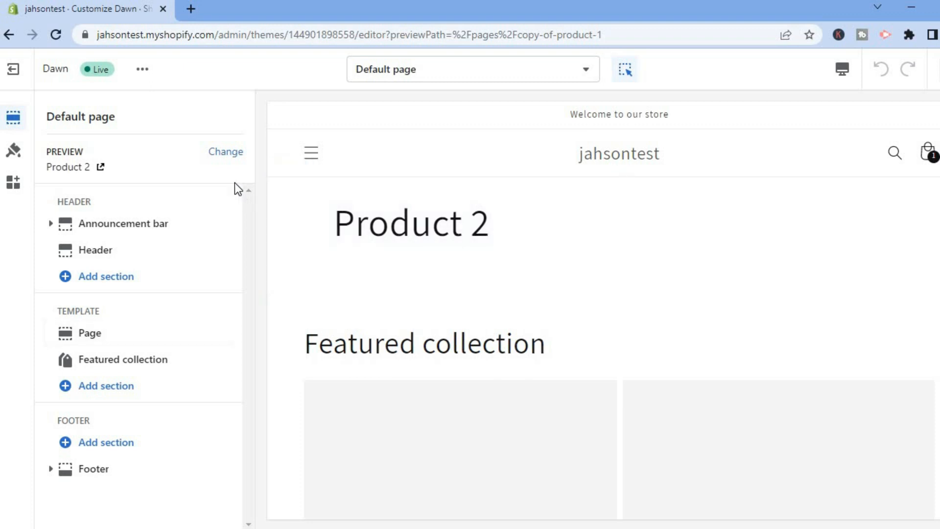
left_click(225, 152)
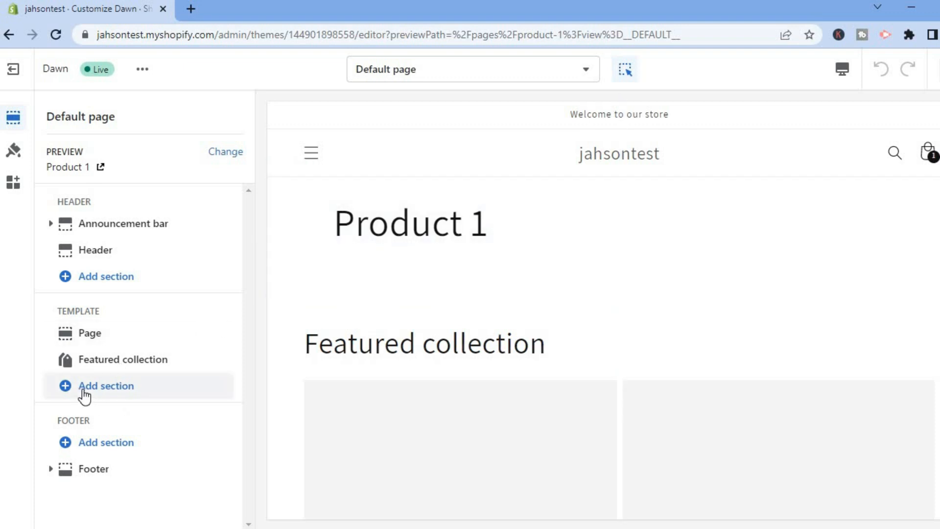
Add a Collection list section below Featured collection in the Default page template.
left_click(106, 385)
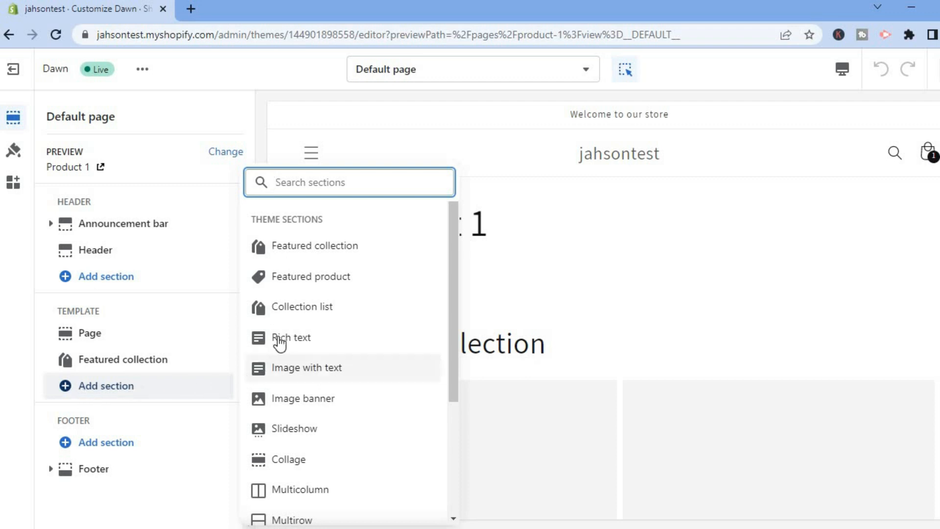
mouse_move(302, 306)
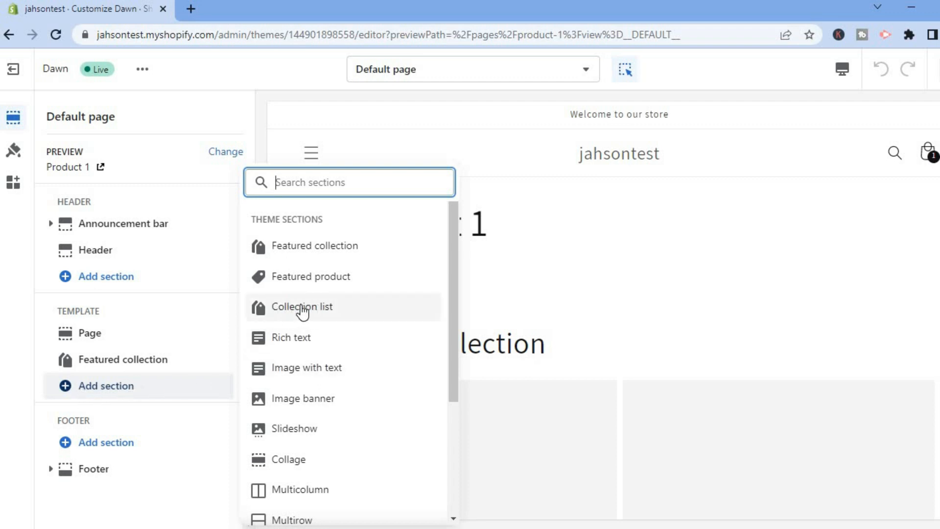
mouse_move(299, 313)
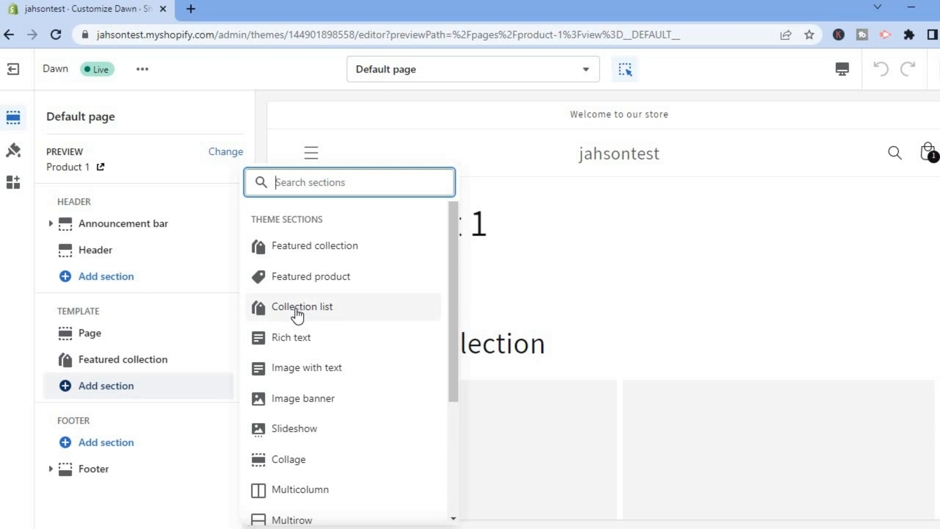
left_click(302, 306)
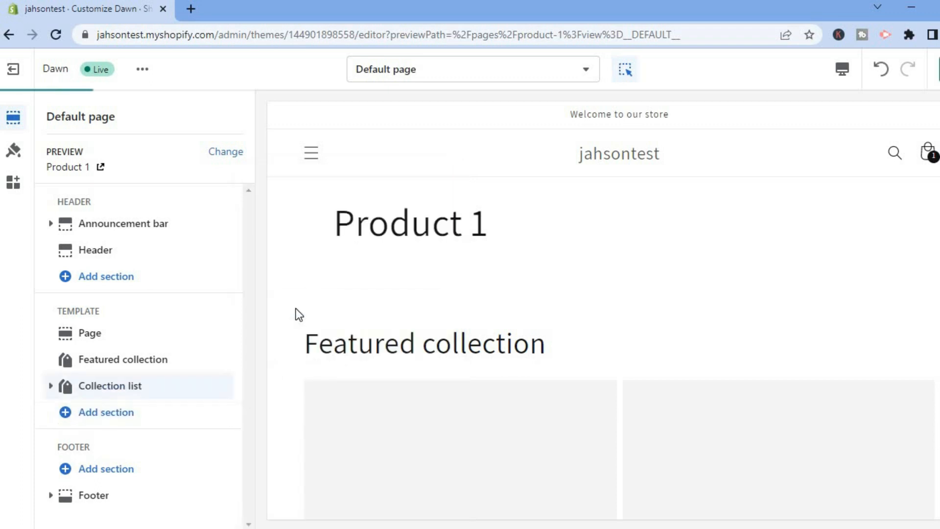
left_click(110, 385)
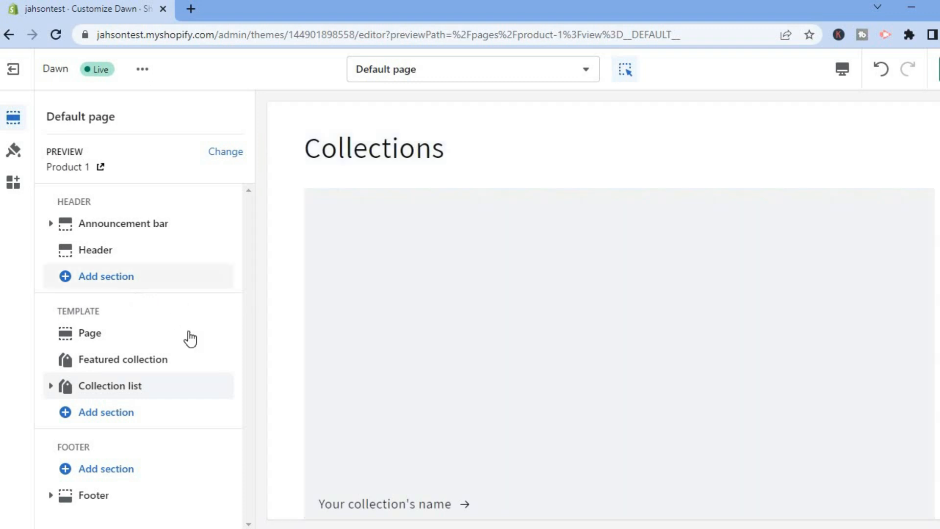
left_click(122, 359)
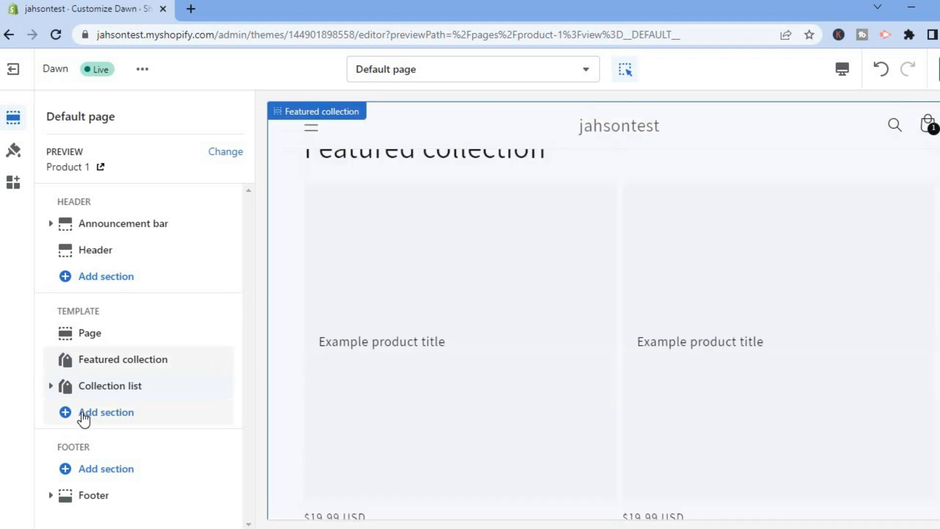
Add a second Featured collection section beneath the Collection list.
left_click(107, 412)
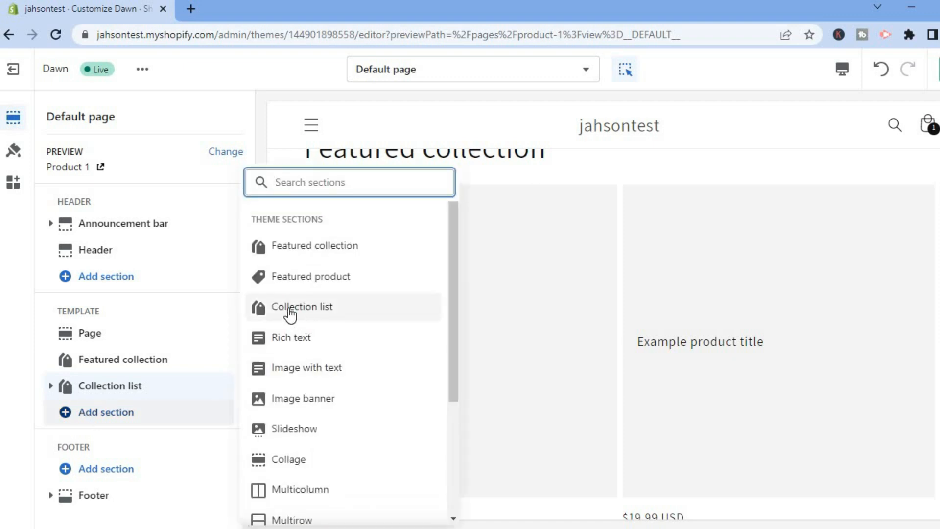
mouse_move(292, 249)
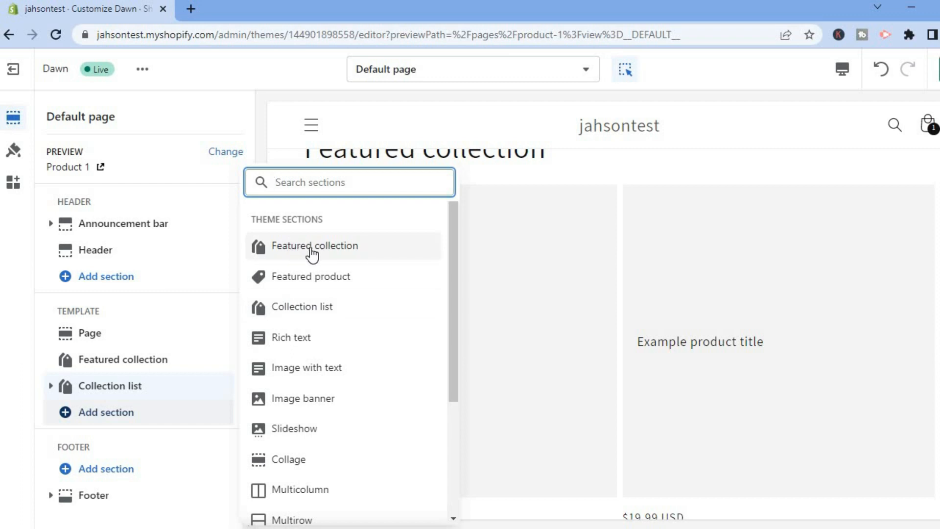
left_click(314, 246)
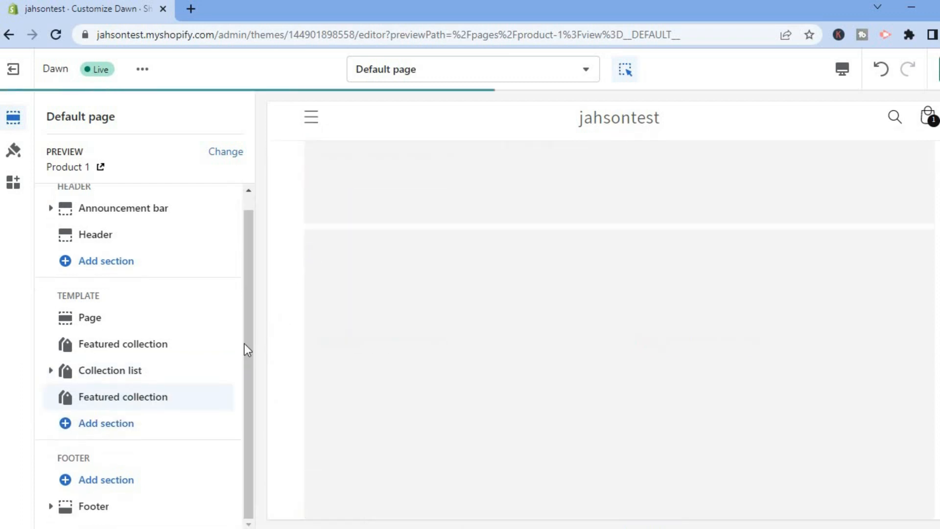